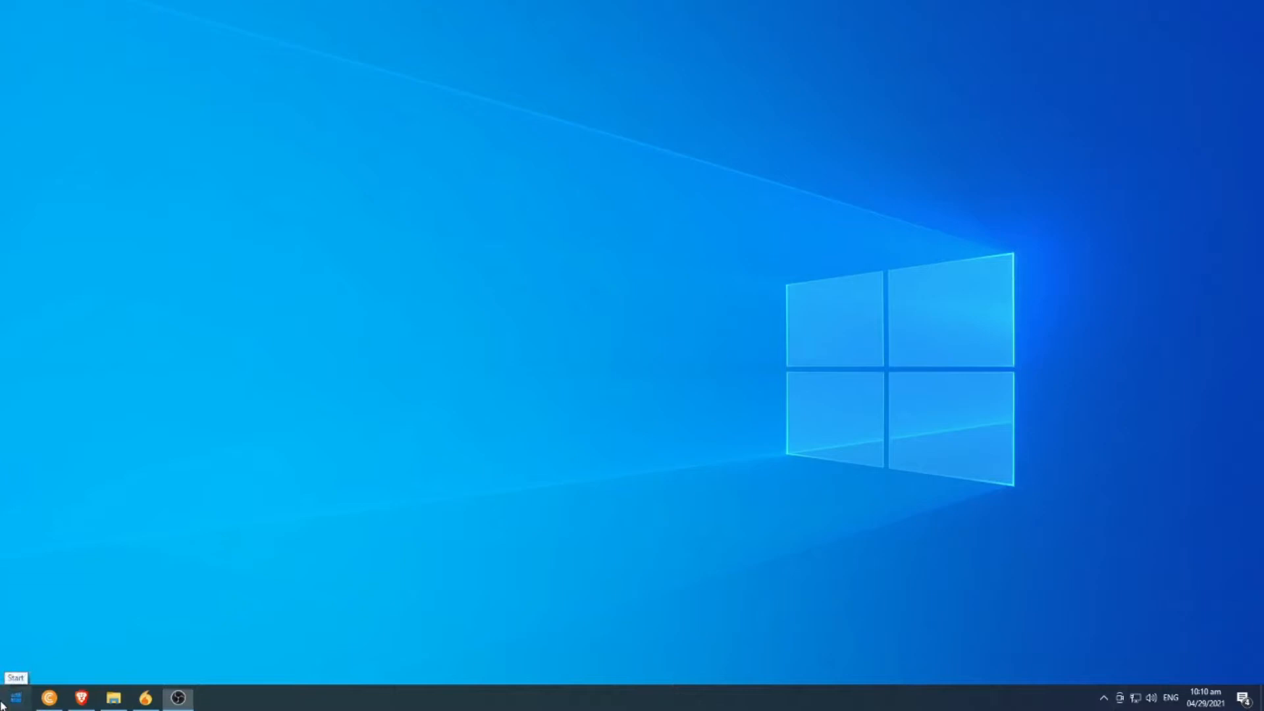
Launch Nitro Pro from the Start menu by searching 'nitro Pro'.
click(15, 696)
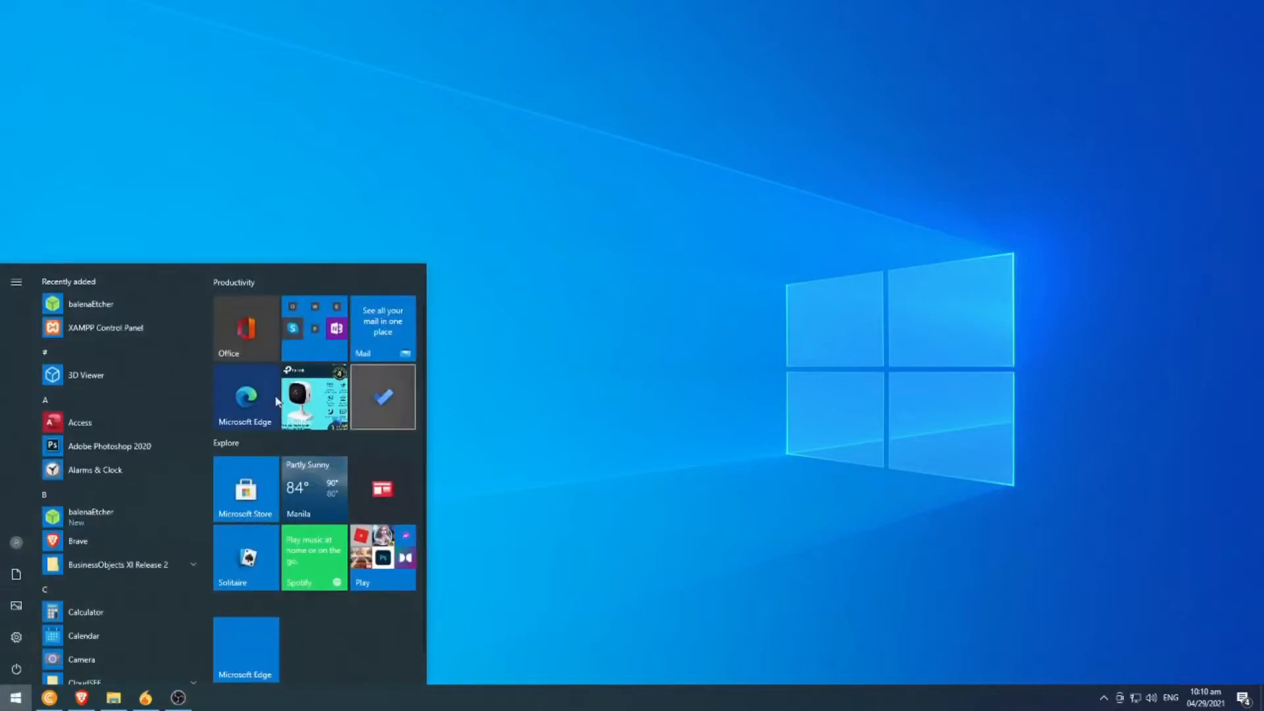
text(nitro Pro)
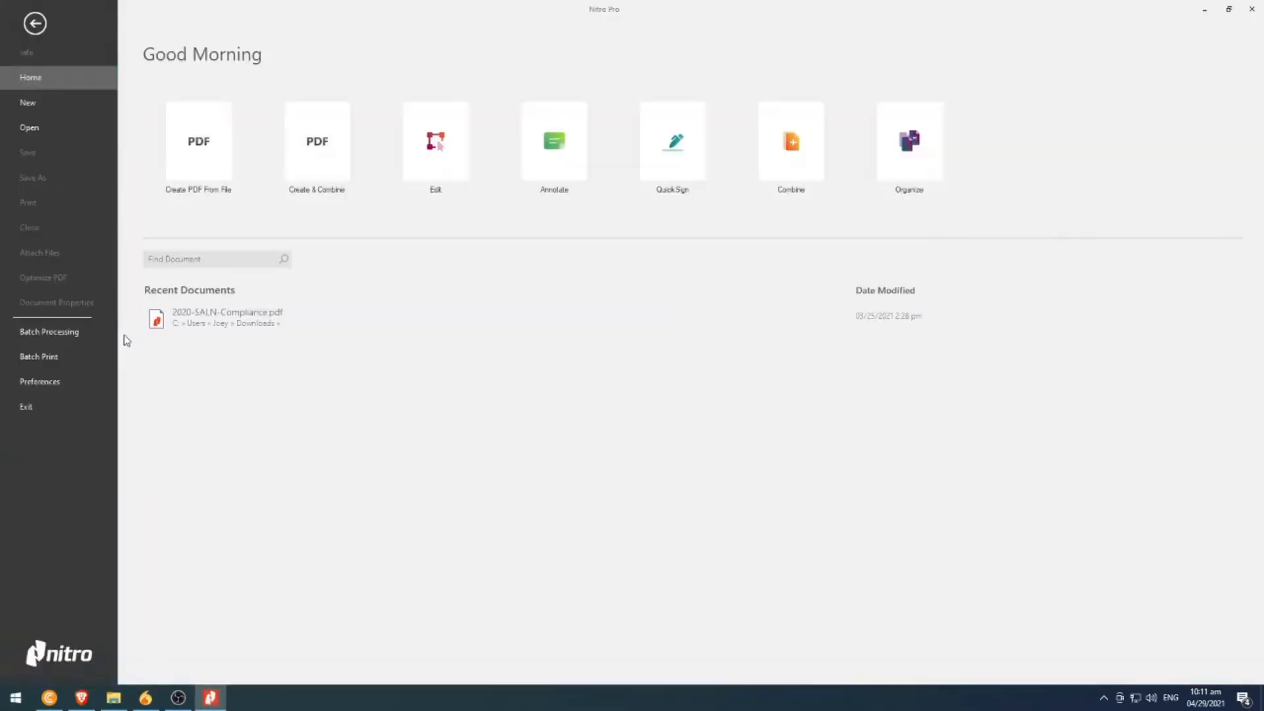
mouse_move(749, 312)
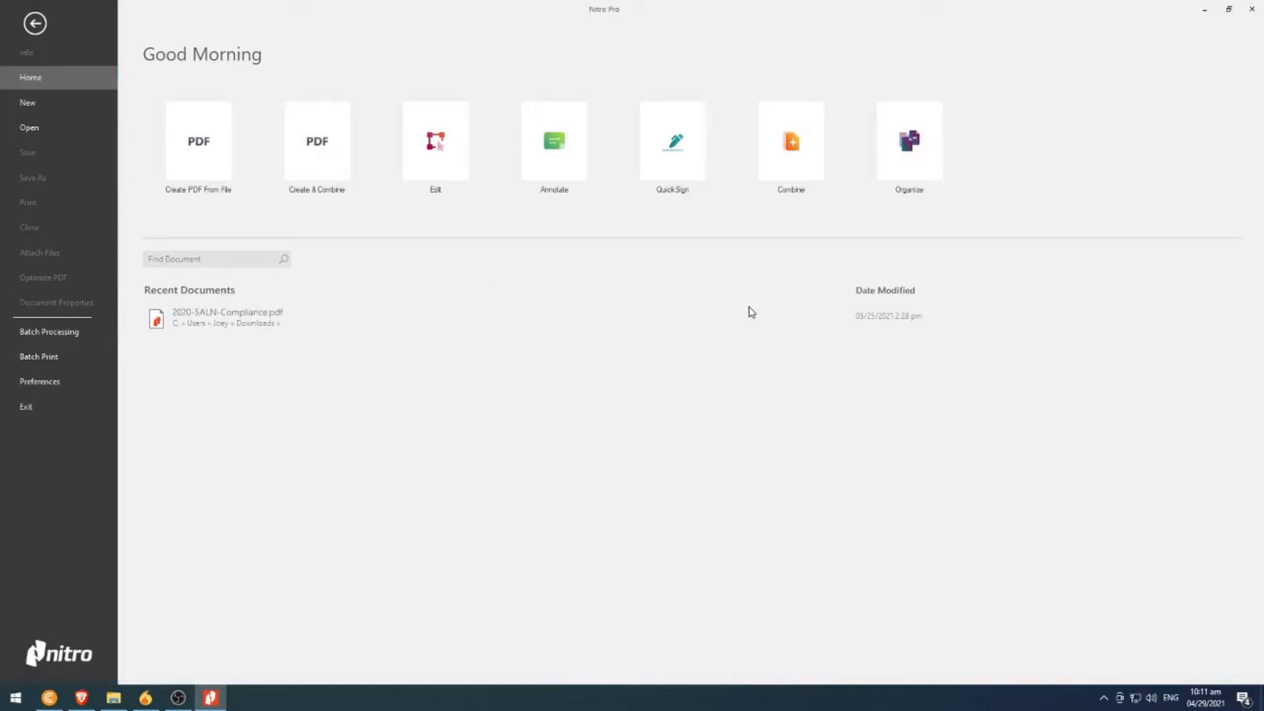
mouse_move(48, 146)
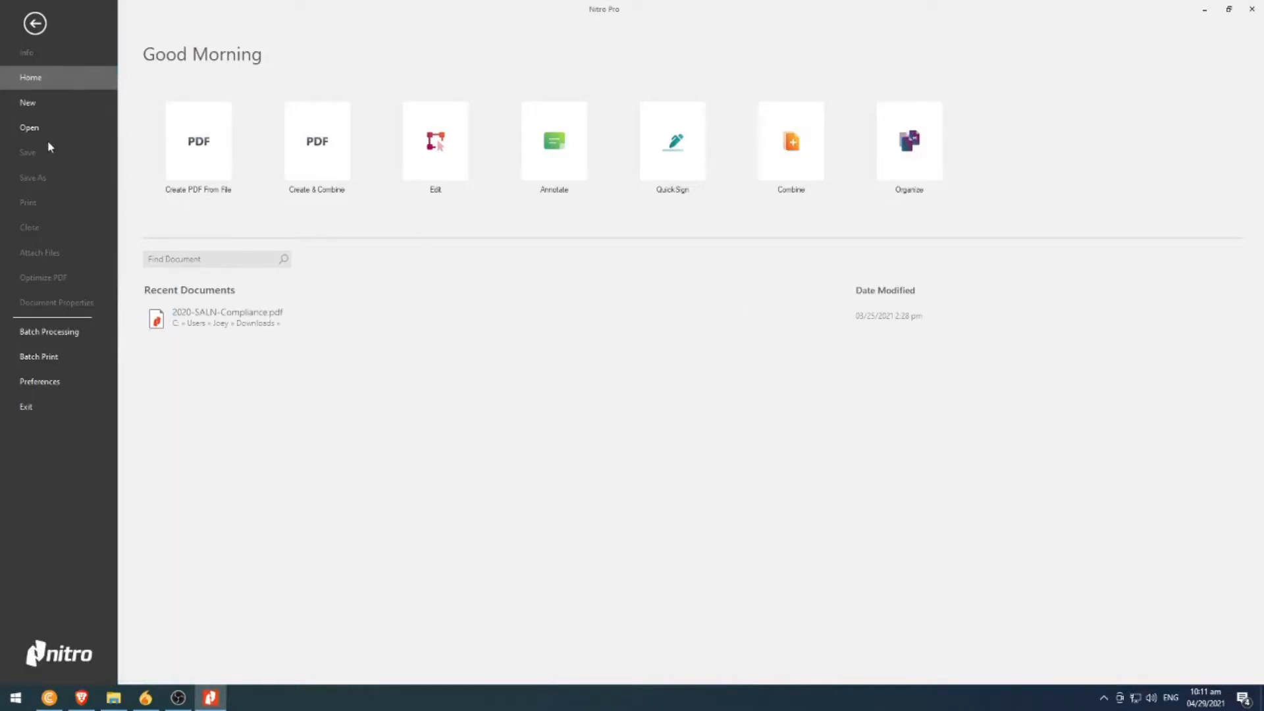
Open the JNVR user manual PDF from this computer via File > Open > Browse.
click(29, 128)
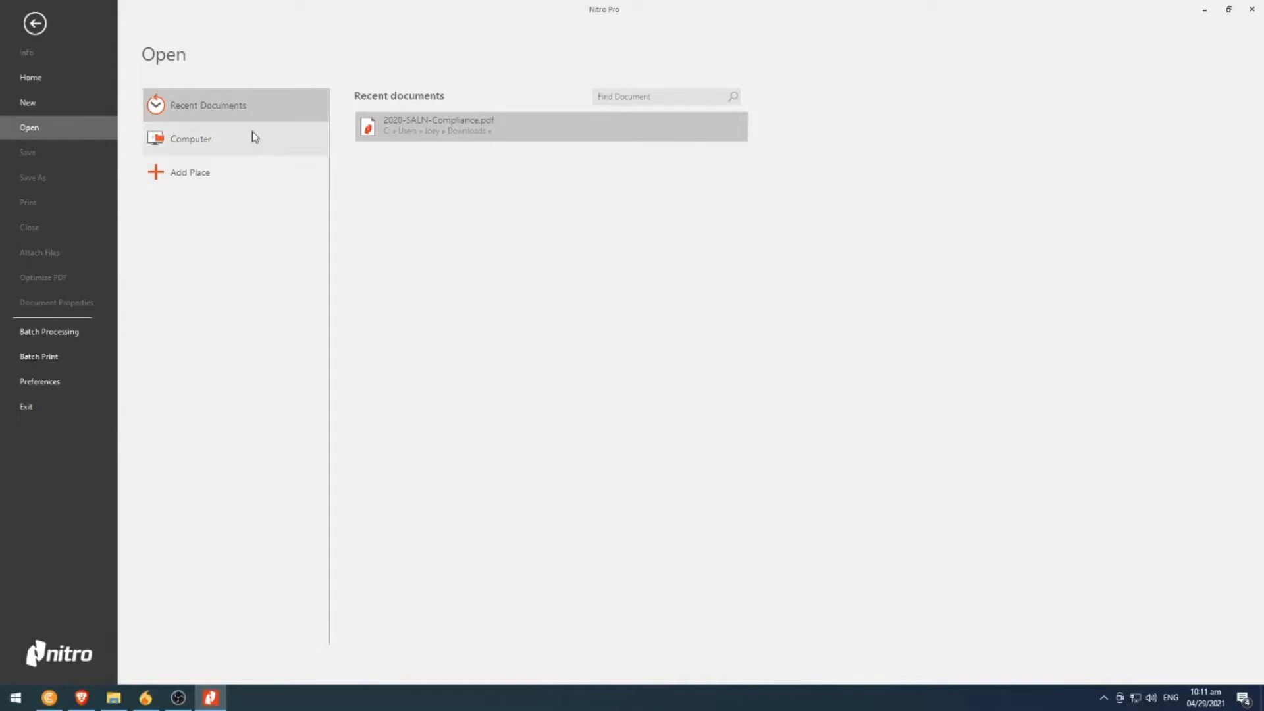
click(191, 138)
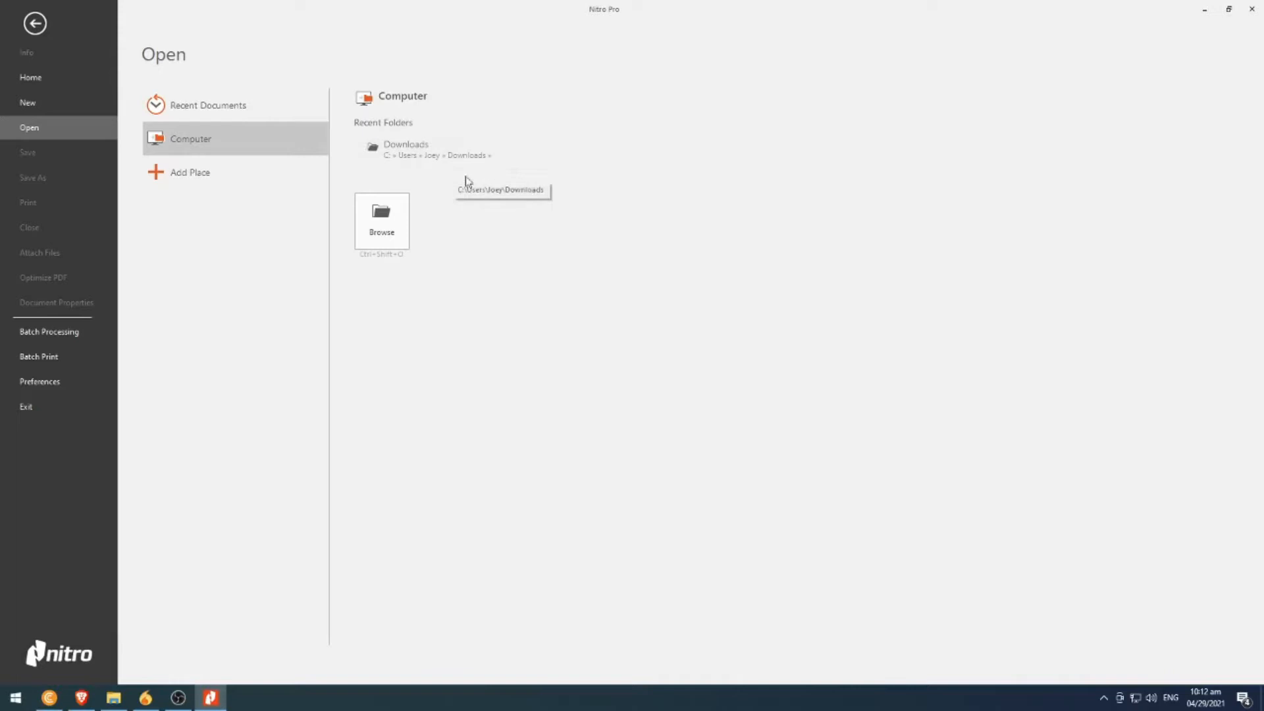
click(381, 221)
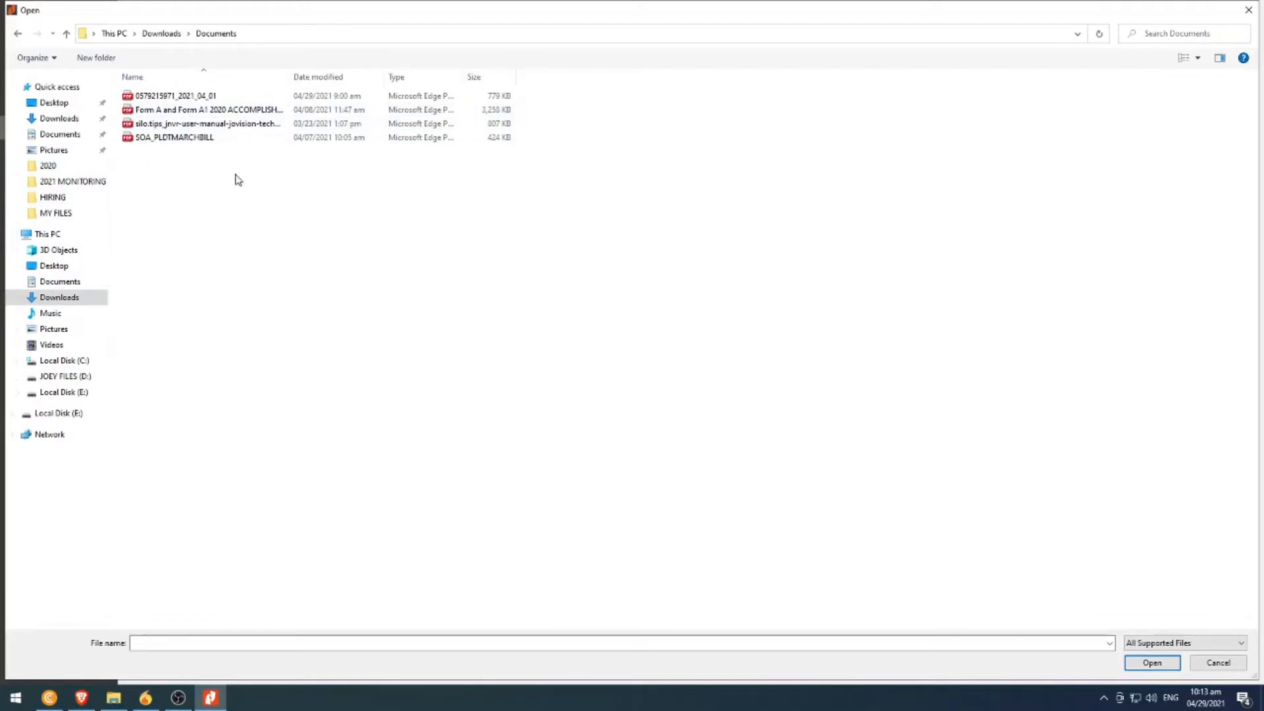
click(205, 109)
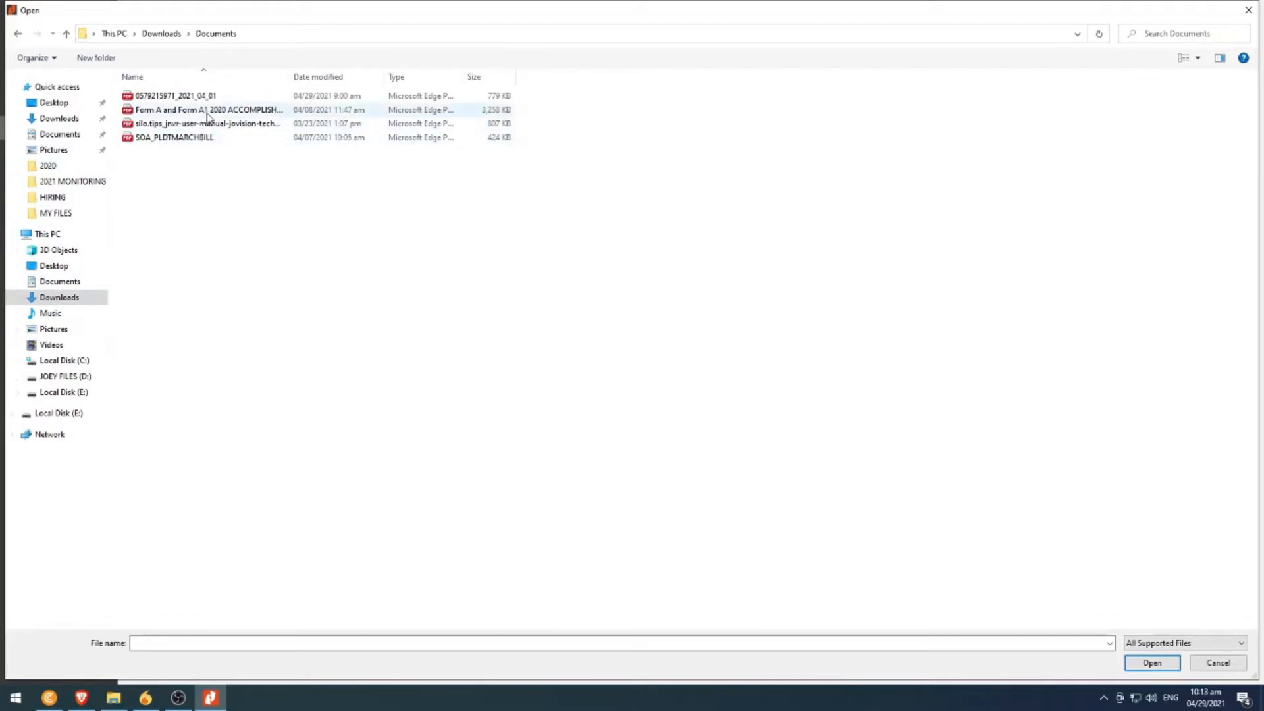
click(206, 124)
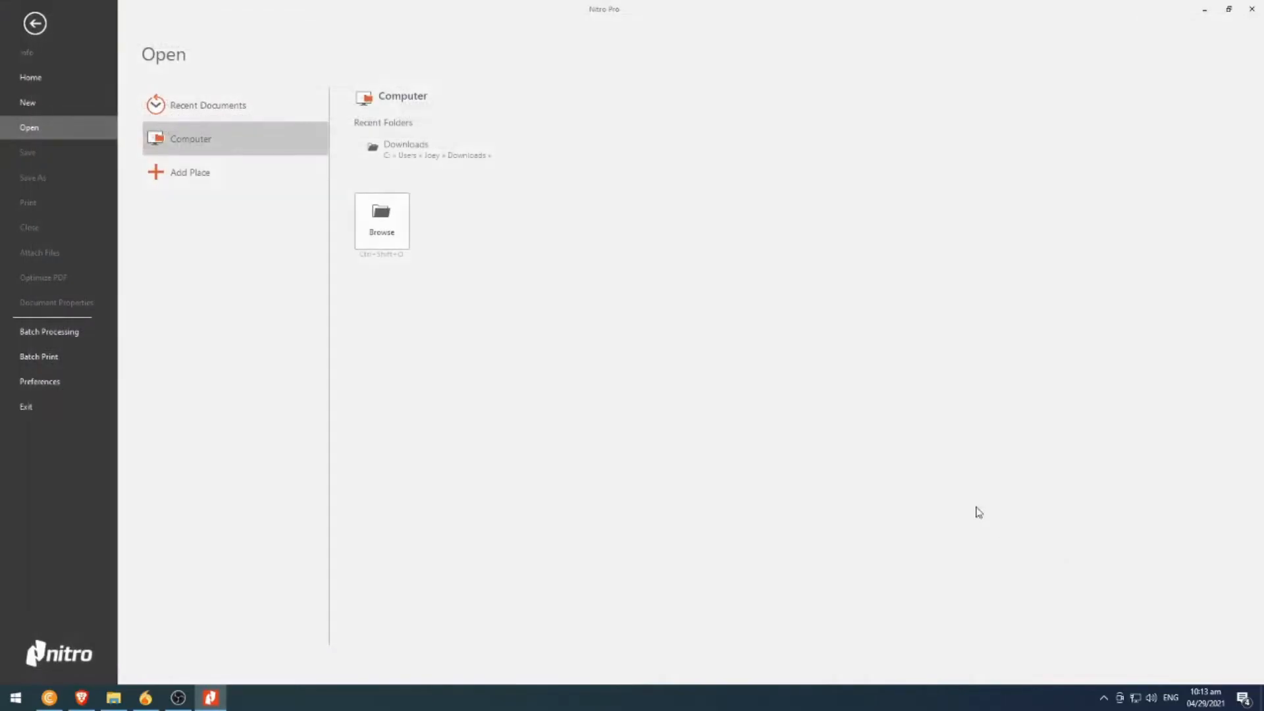
mouse_move(517, 402)
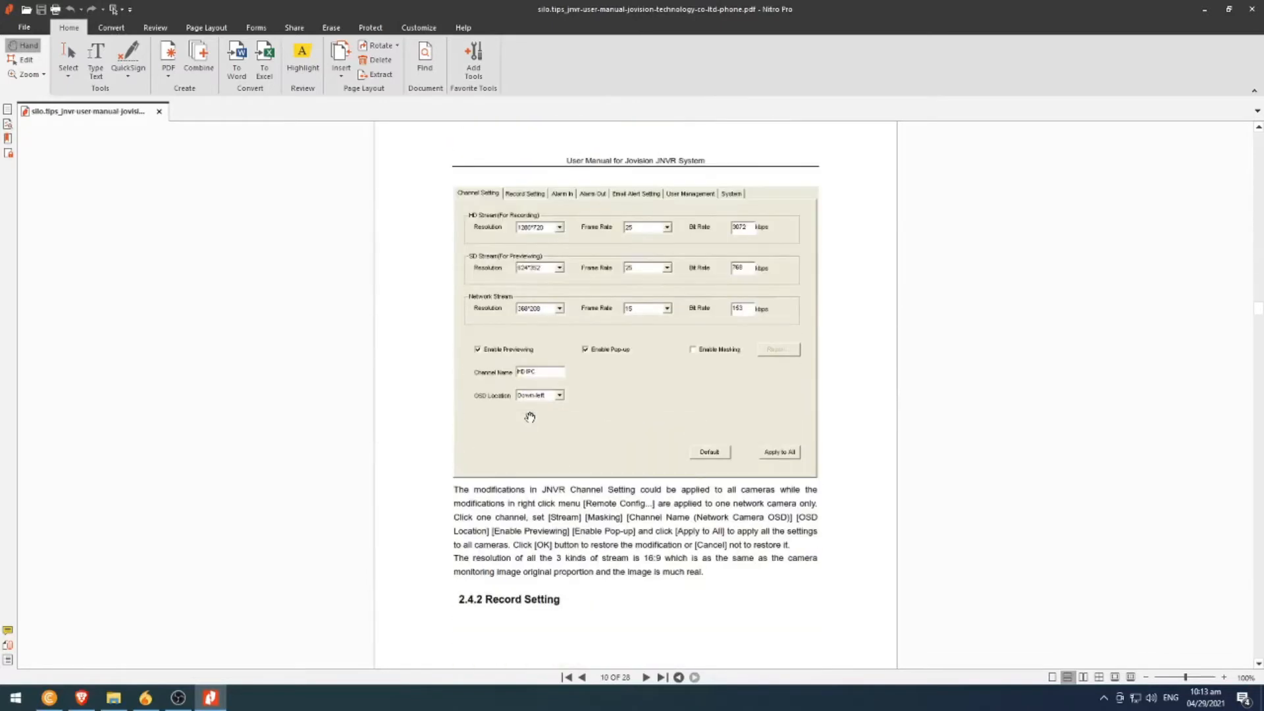
Scroll down through the manual's settings pages toward section 2.4.5.
scroll(down, 3)
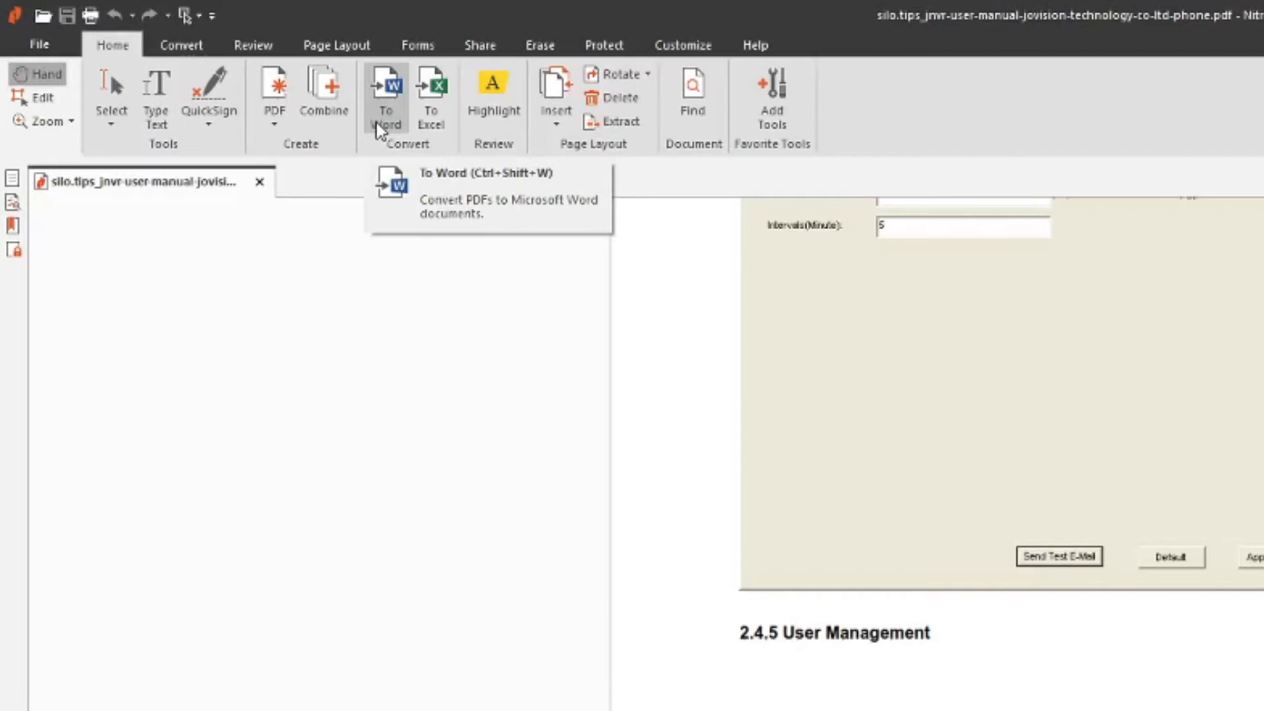
mouse_move(386, 122)
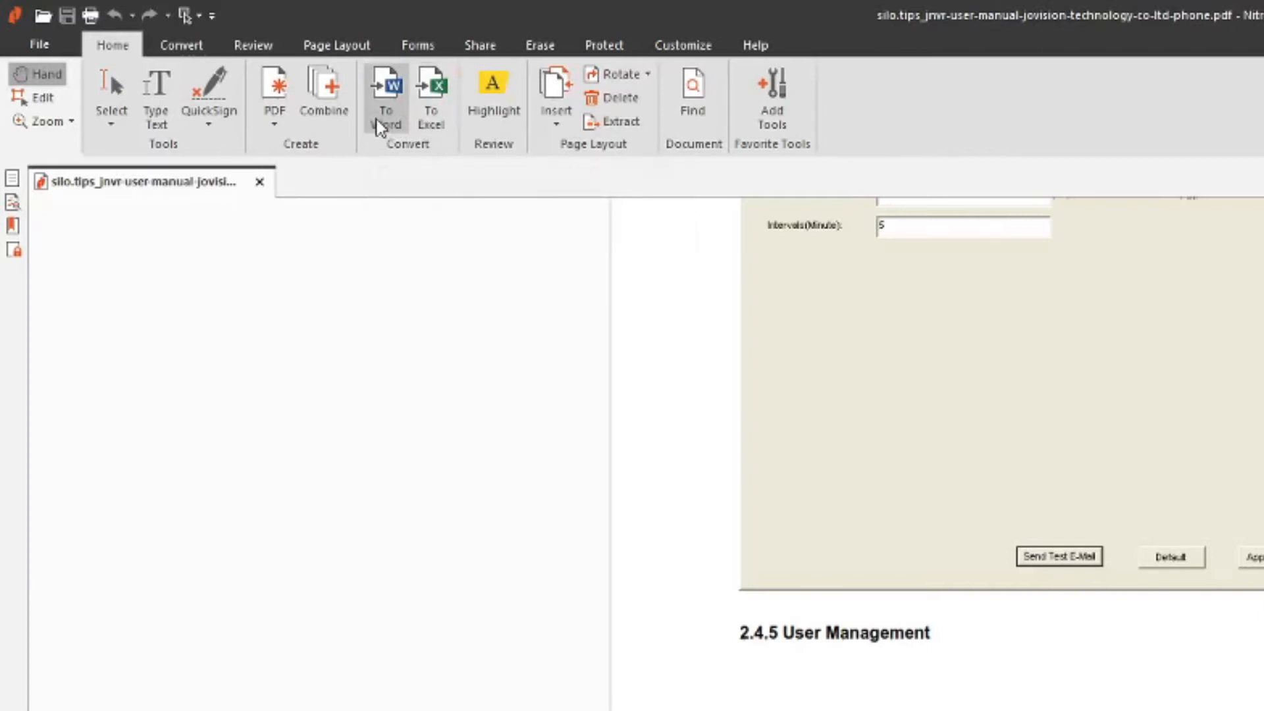
Start a To Word conversion of the manual with output going to a specific folder.
click(386, 92)
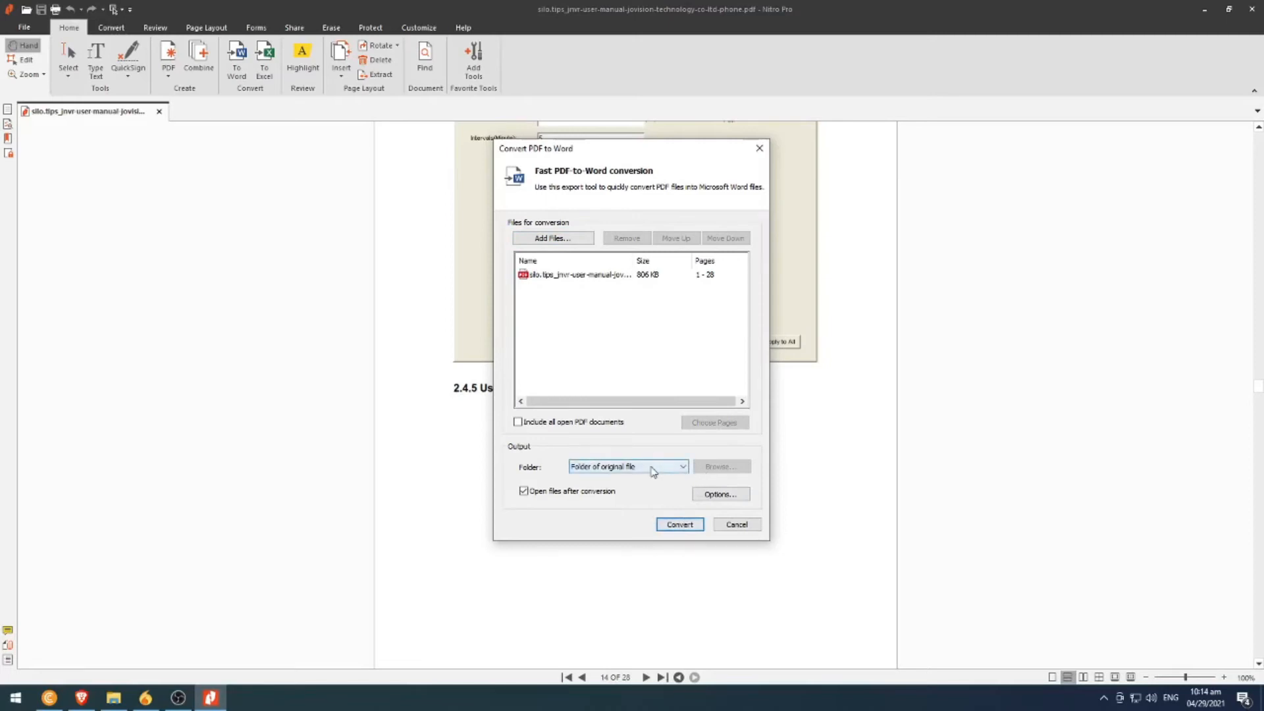
click(629, 466)
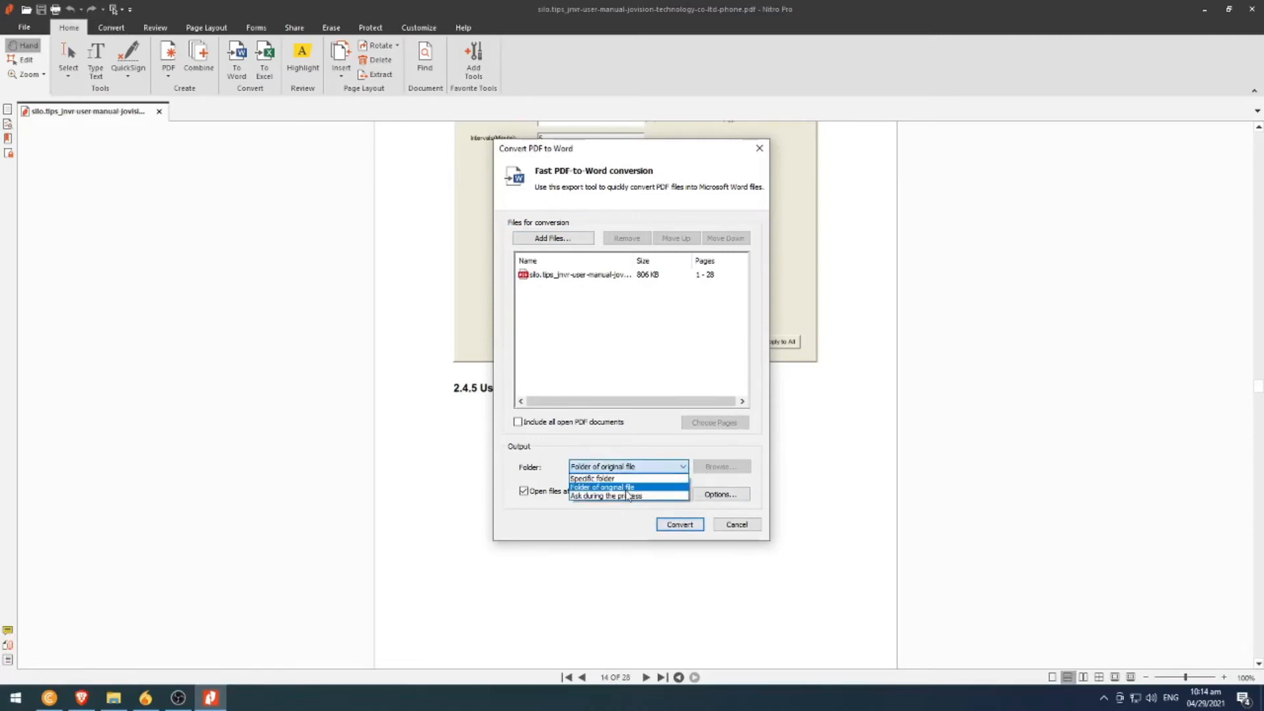
click(591, 478)
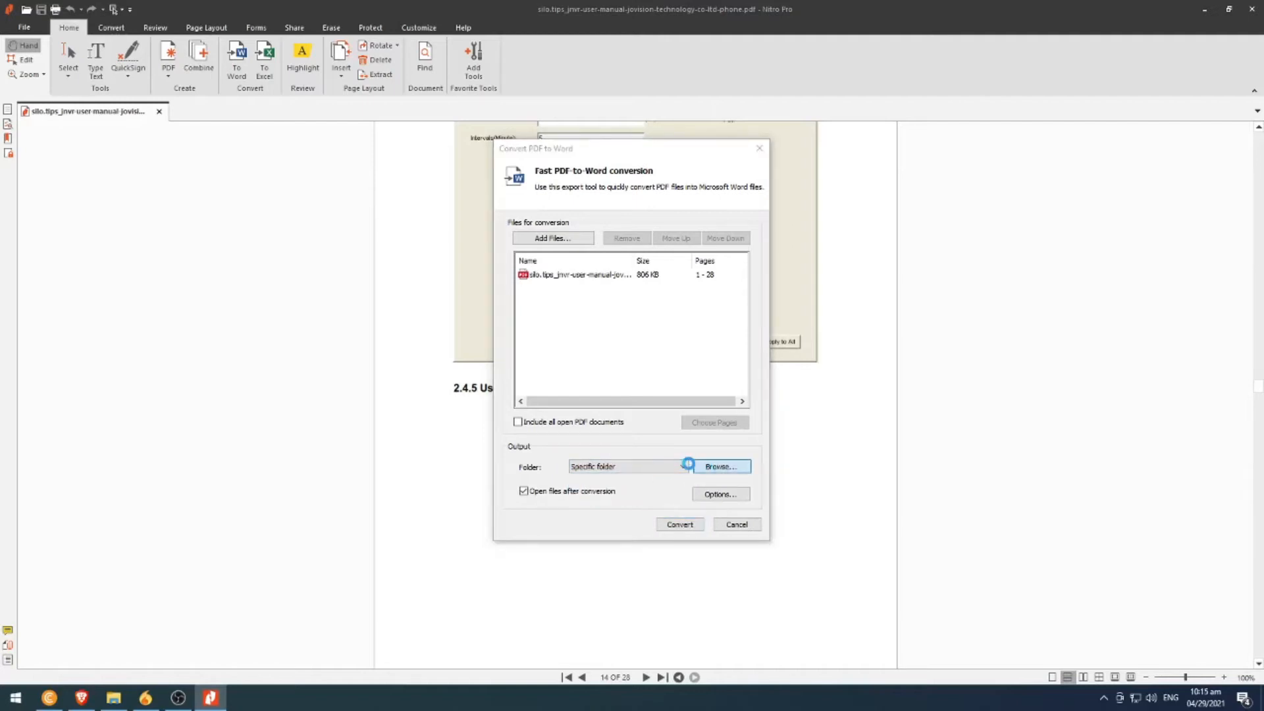
Choose the Desktop as the output folder for the converted Word file.
click(719, 466)
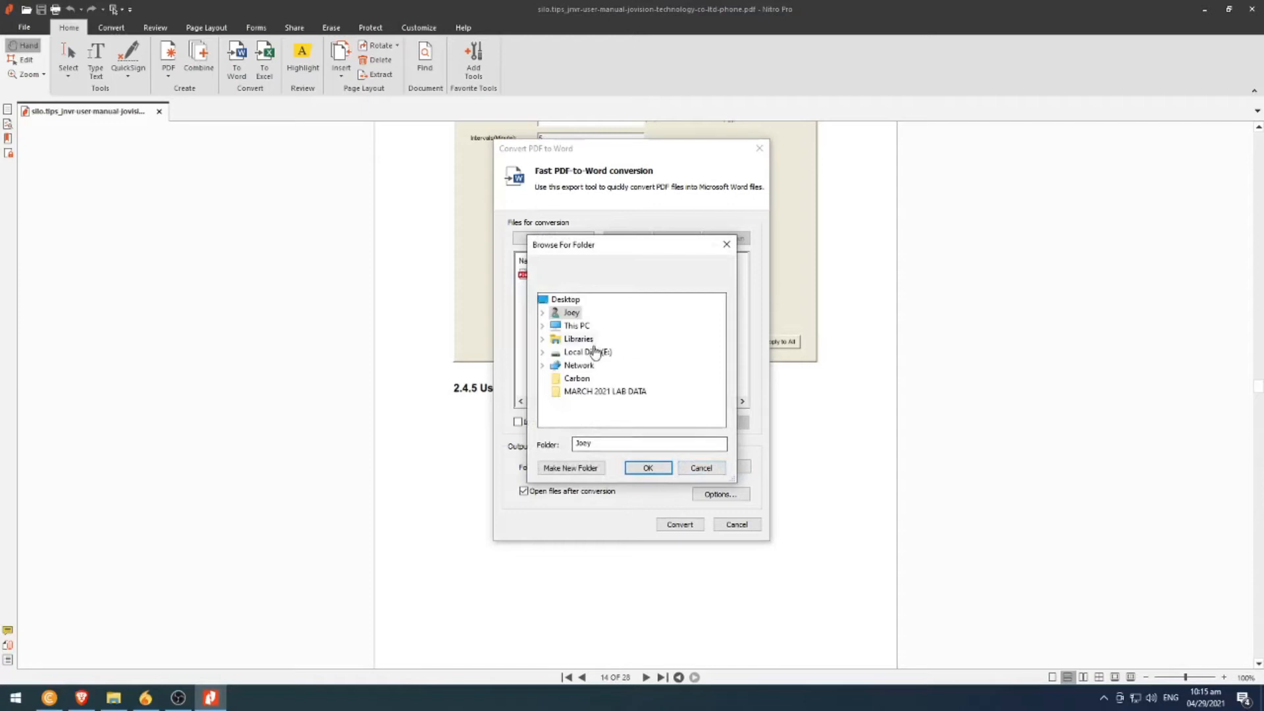
mouse_move(611, 371)
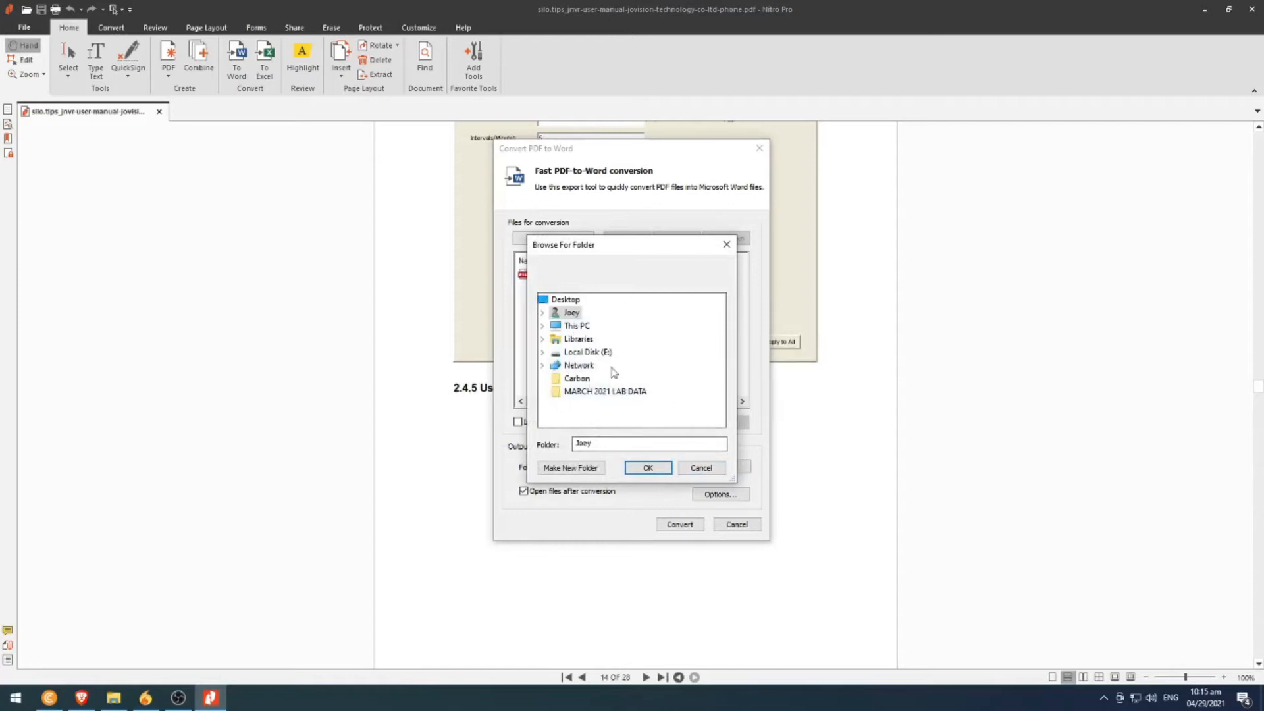
mouse_move(566, 299)
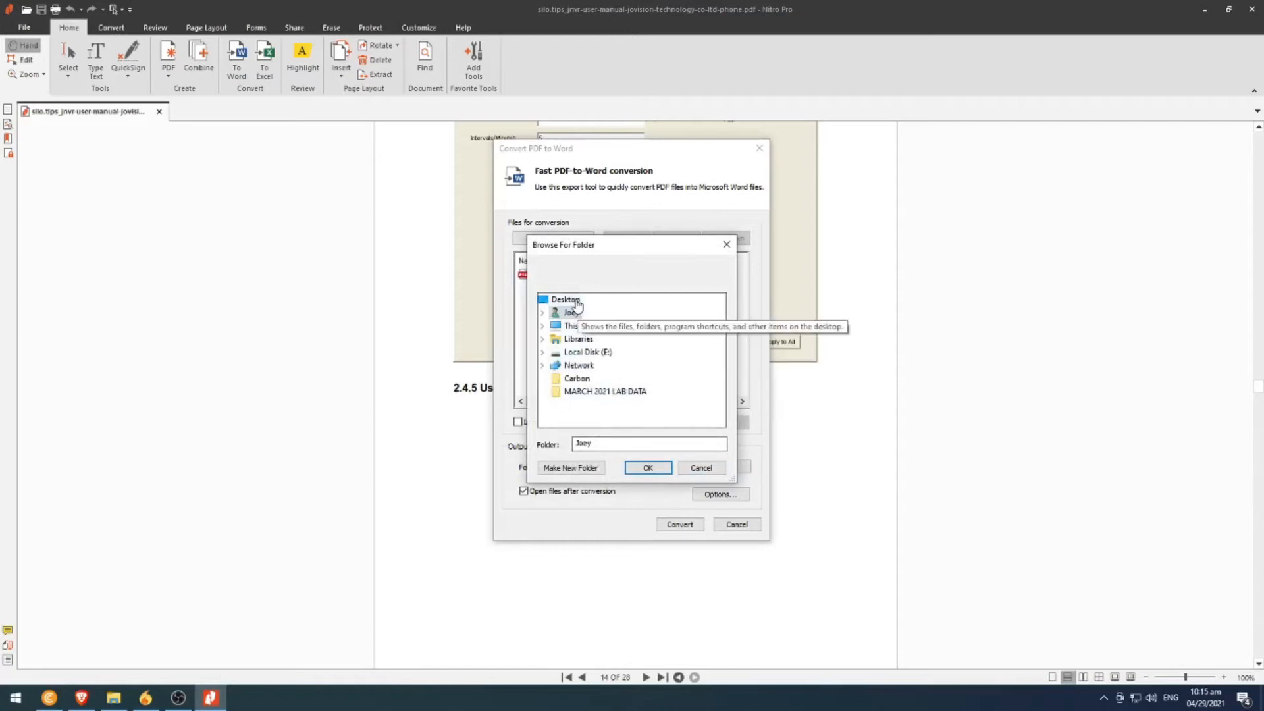
click(565, 299)
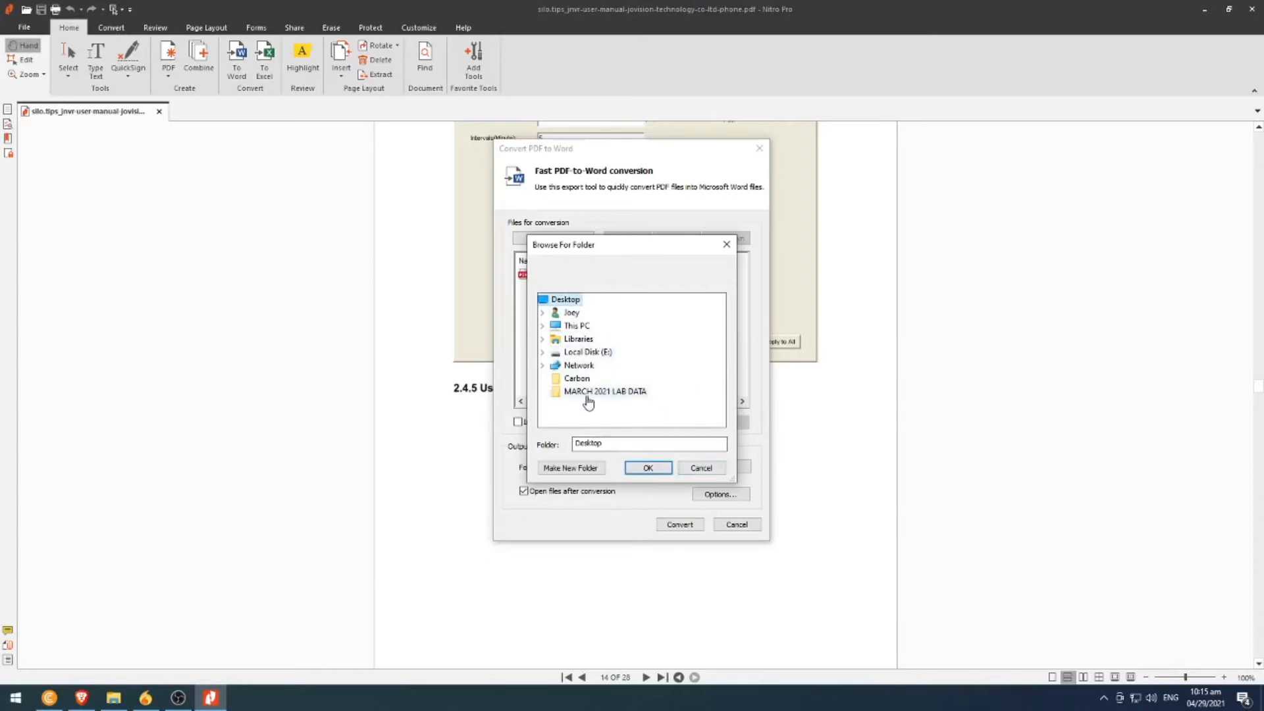
mouse_move(637, 416)
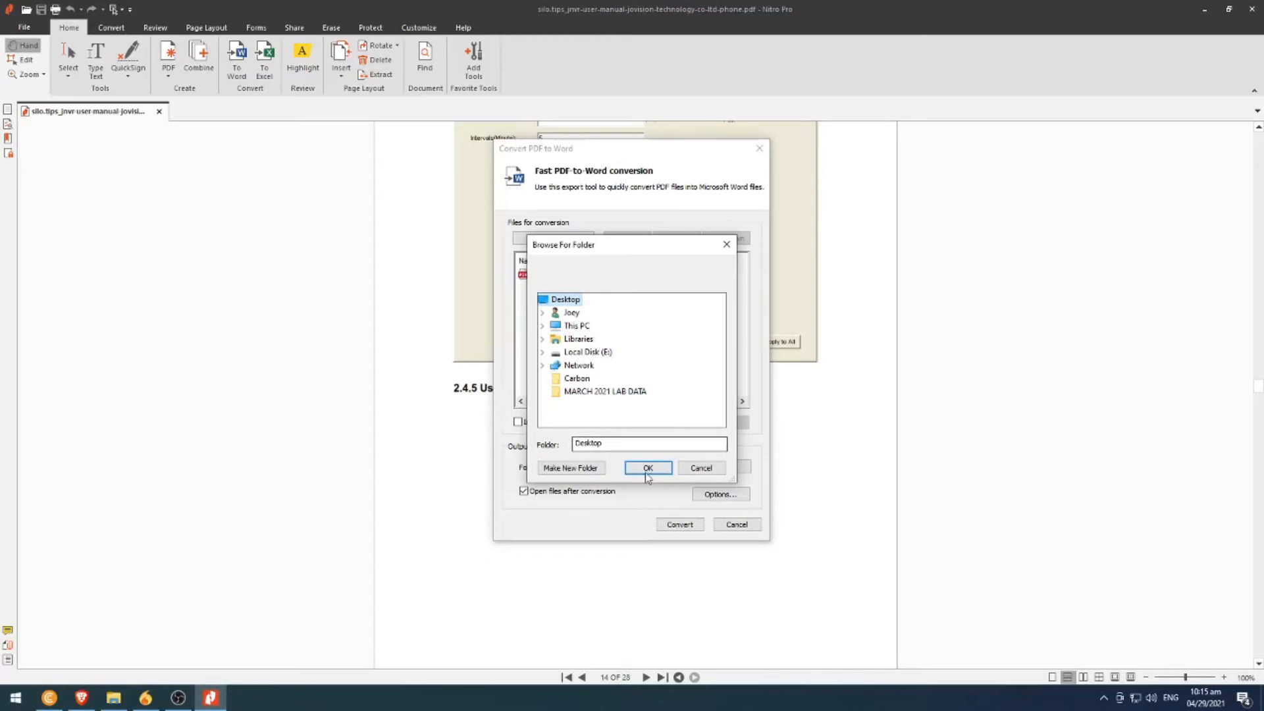
click(648, 468)
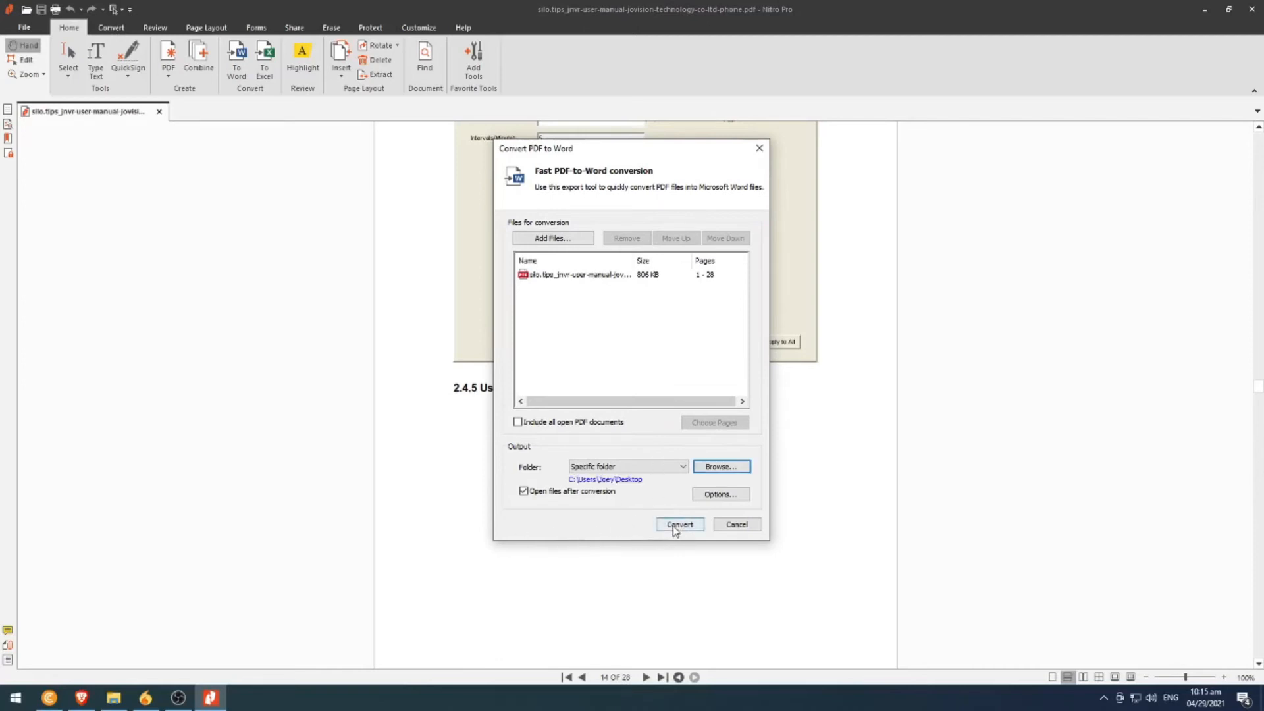
mouse_move(700, 488)
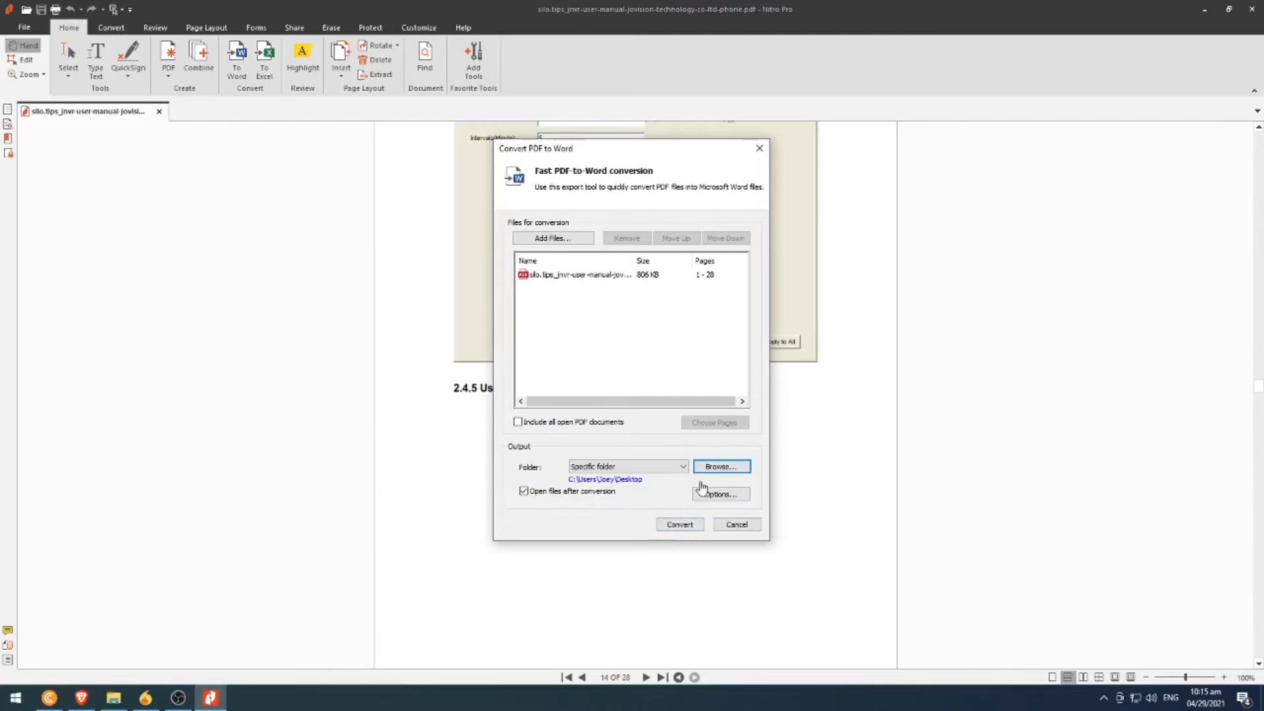
Run the conversion so the manual is saved as a Word document on the Desktop and opened.
click(680, 524)
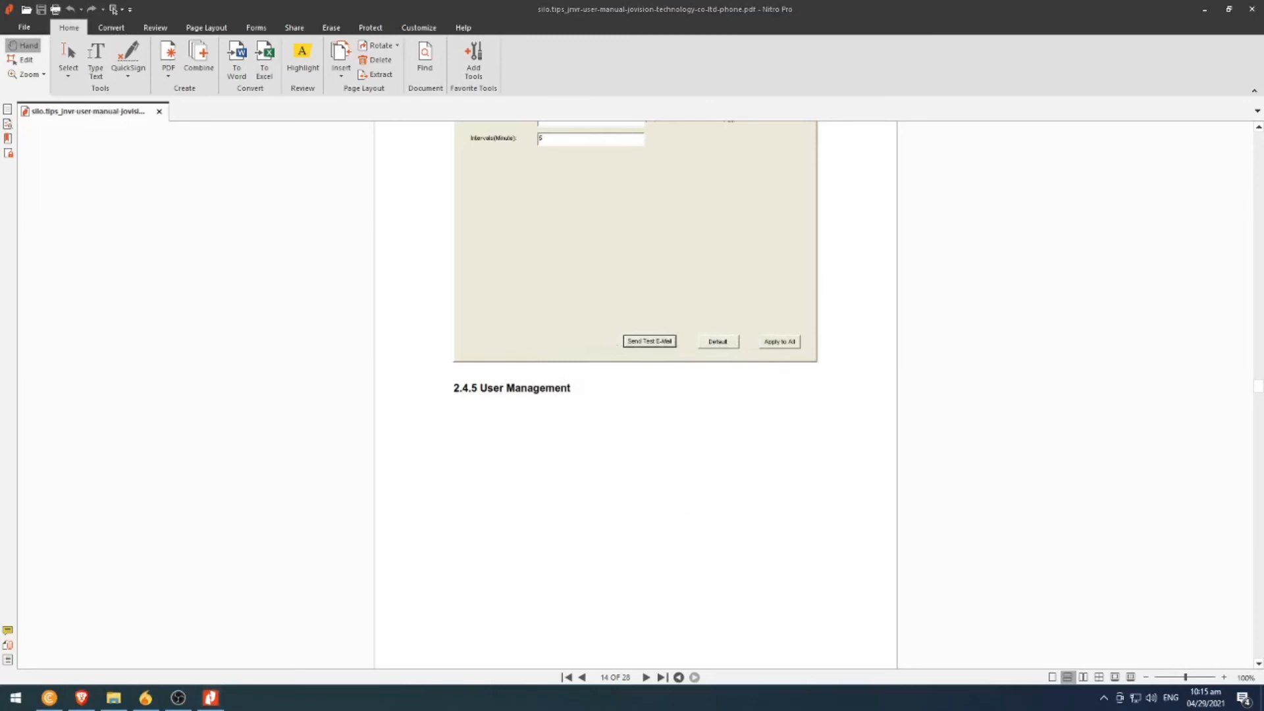
click(235, 57)
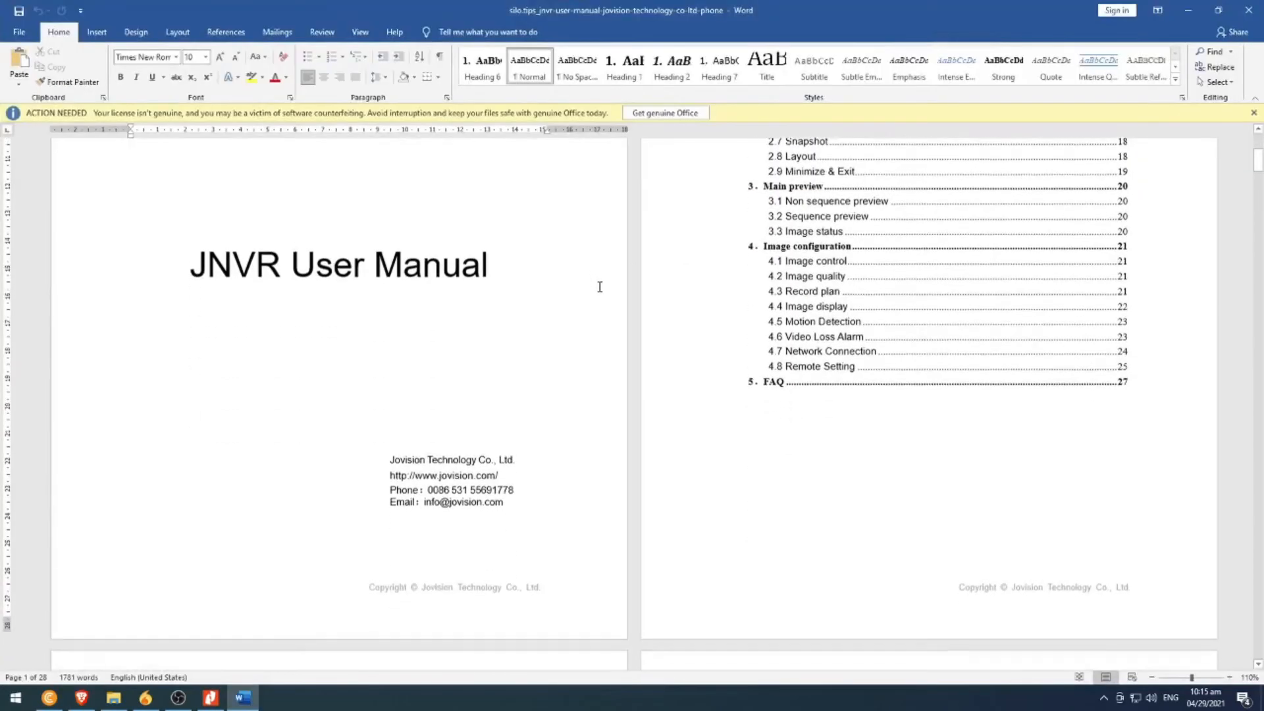
Scroll through the converted manual in Word from the cover to the FAQ section to check layout.
scroll(down, 3)
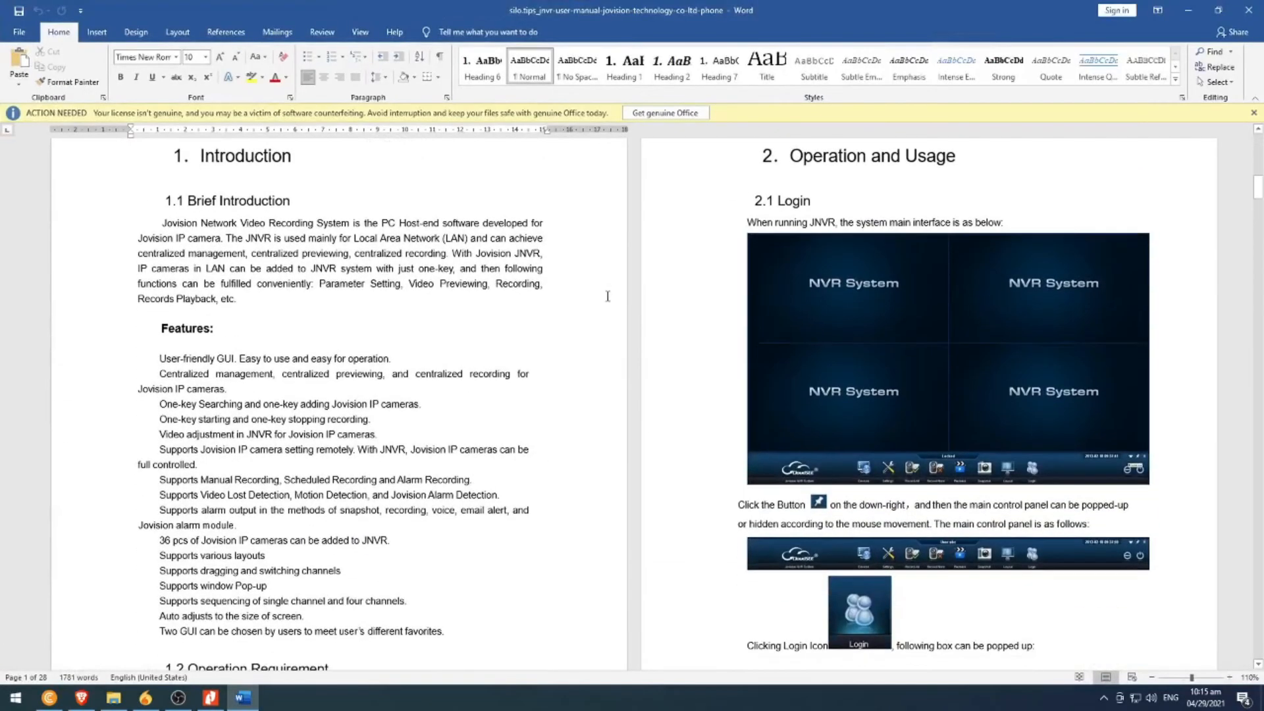
scroll(down, 3)
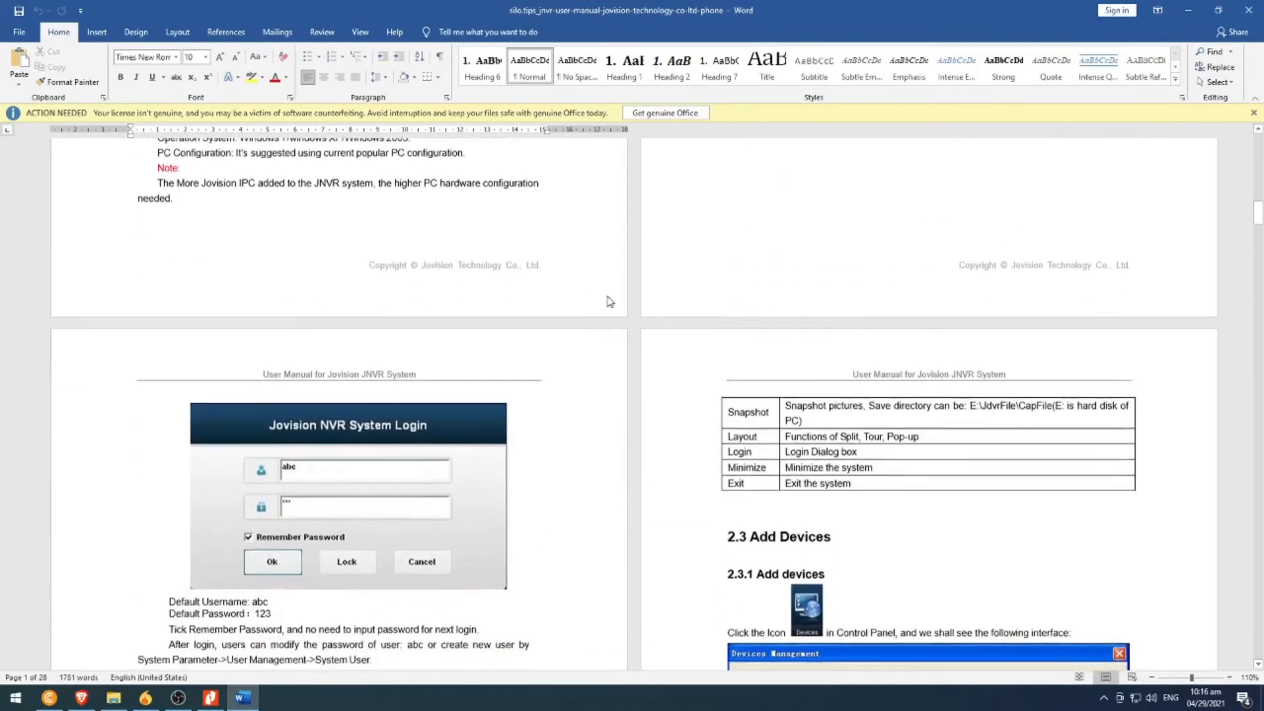
scroll(down, 3)
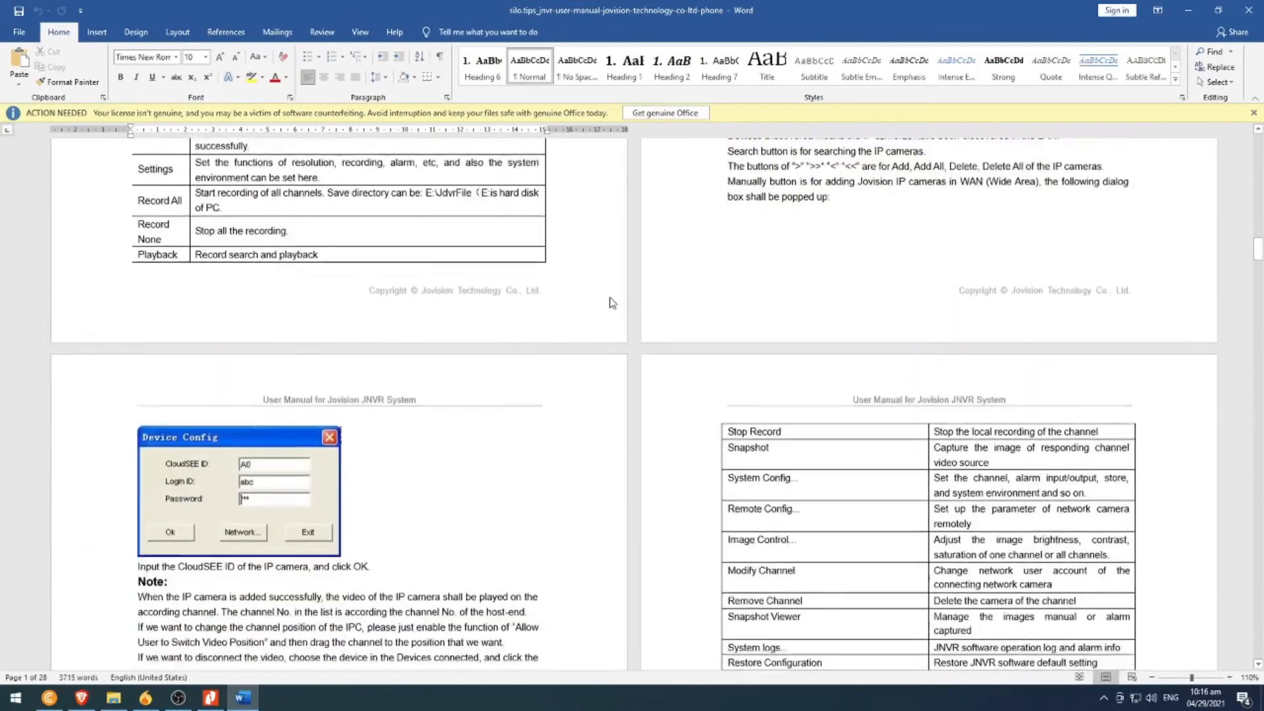
scroll(down, 3)
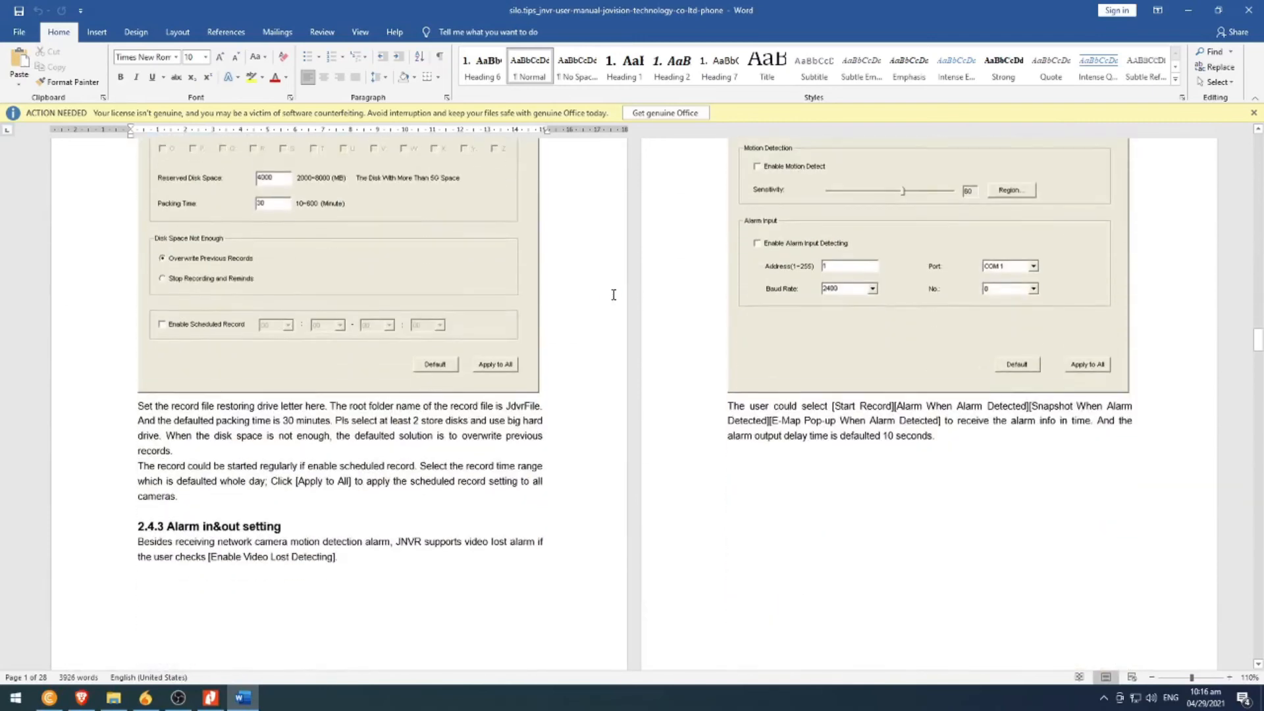
scroll(down, 3)
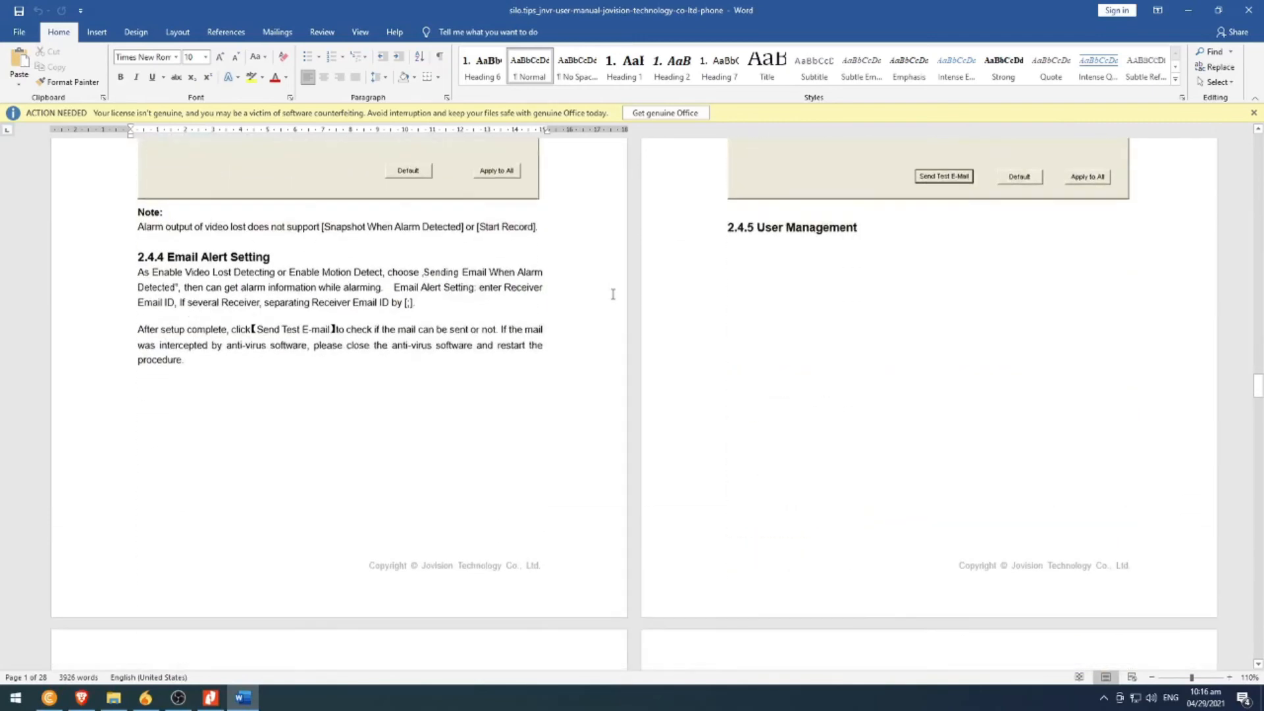
scroll(down, 3)
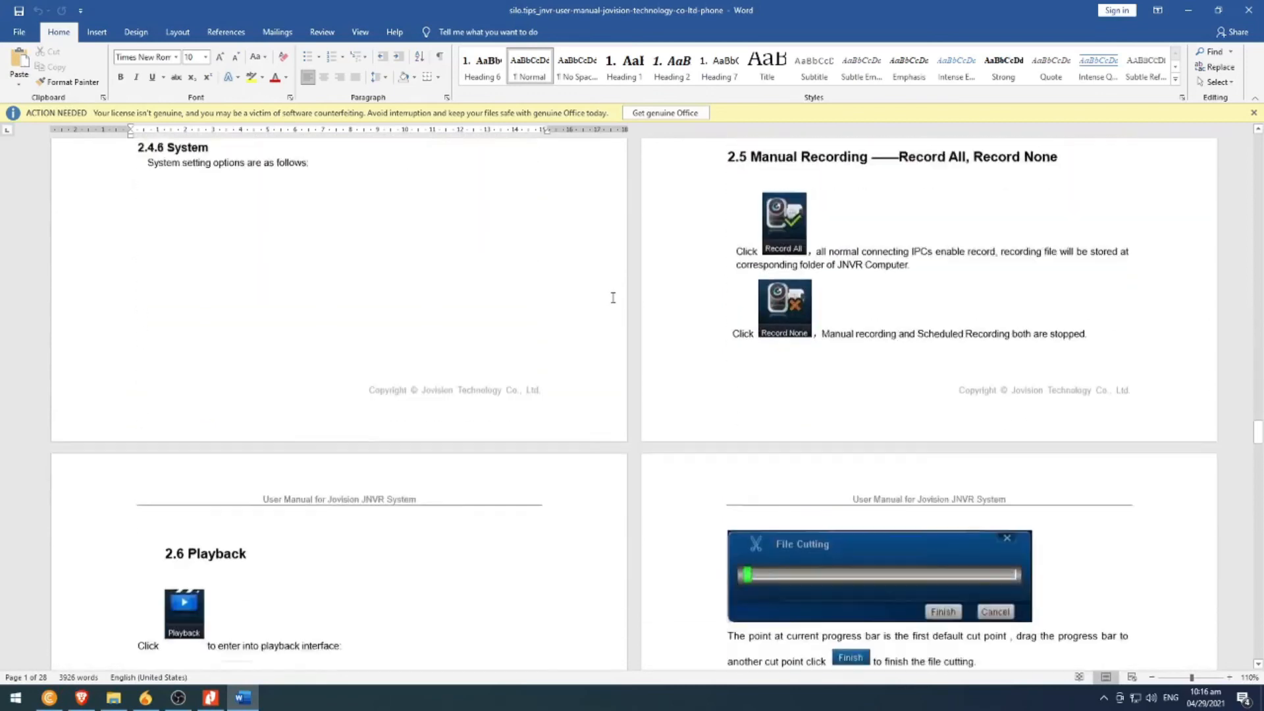
scroll(down, 3)
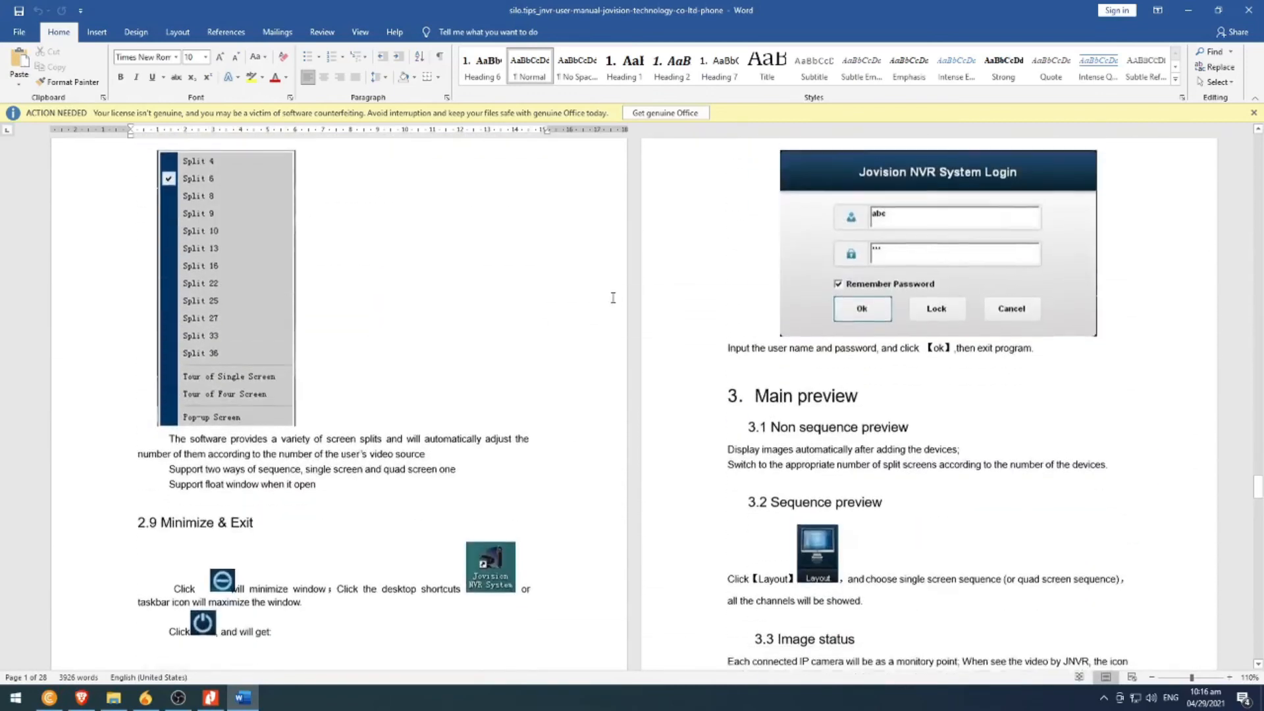
scroll(down, 3)
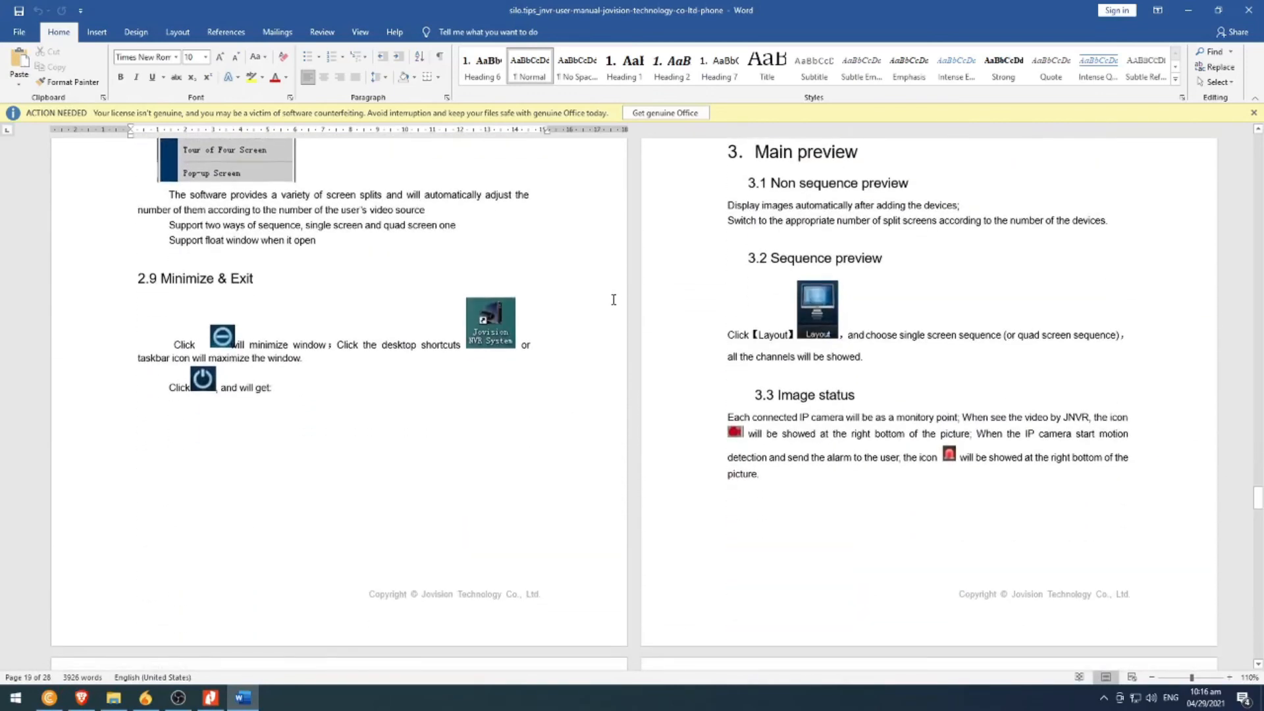
scroll(down, 3)
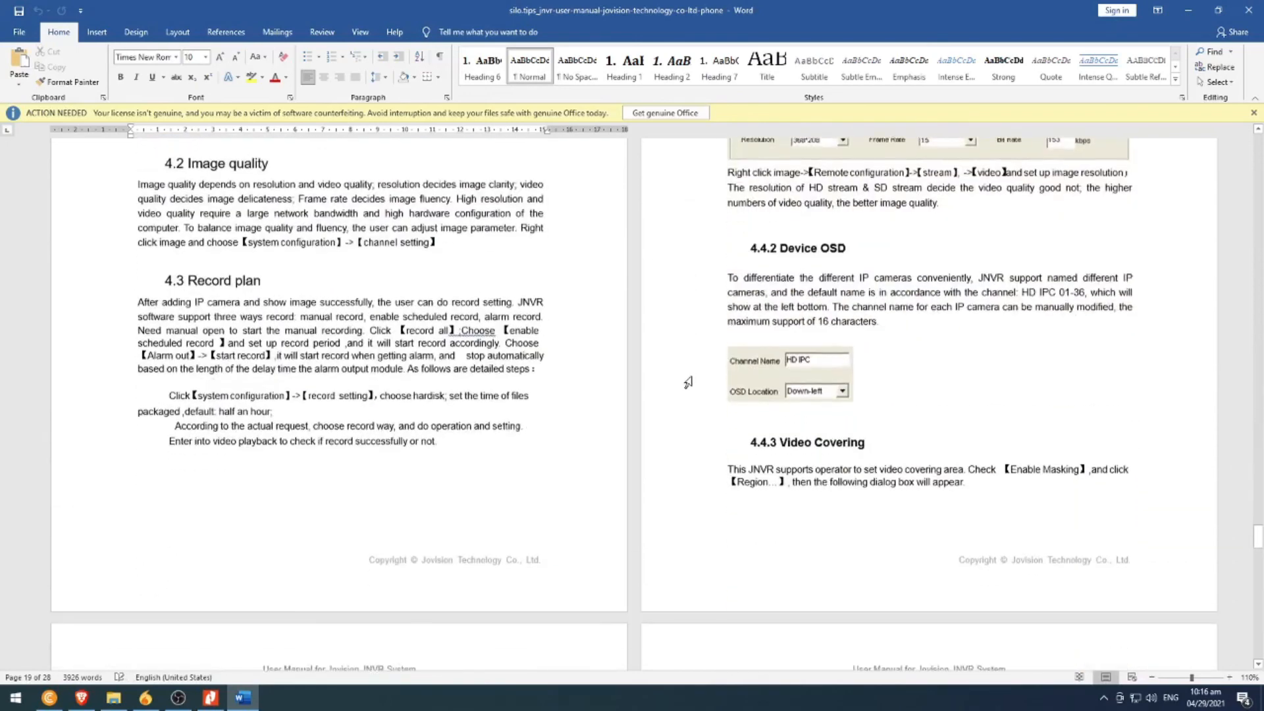
scroll(down, 3)
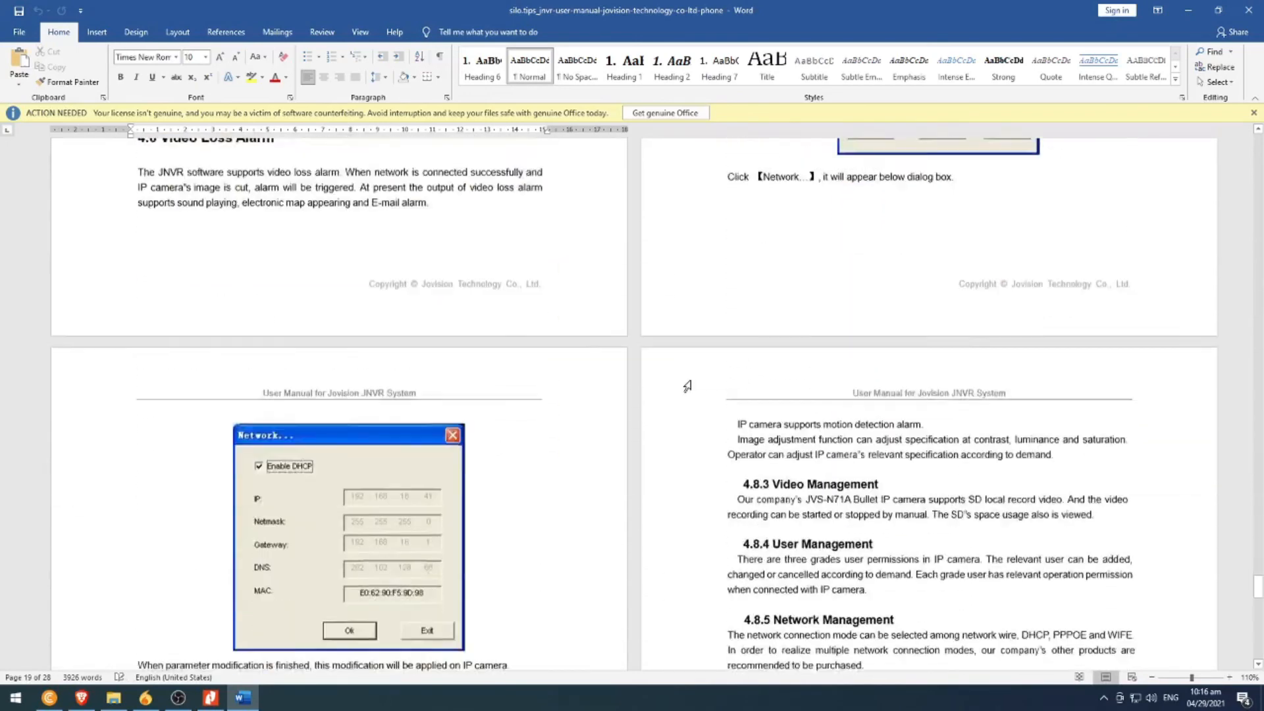
scroll(down, 3)
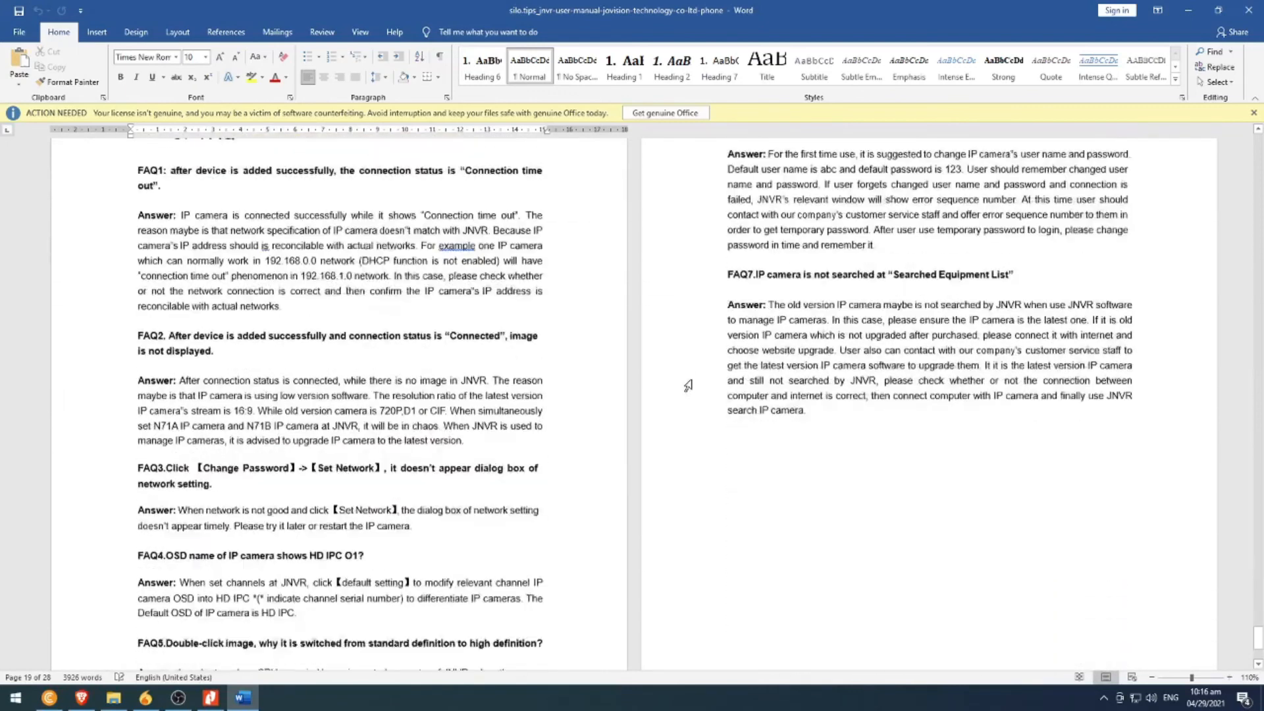
scroll(up, 3)
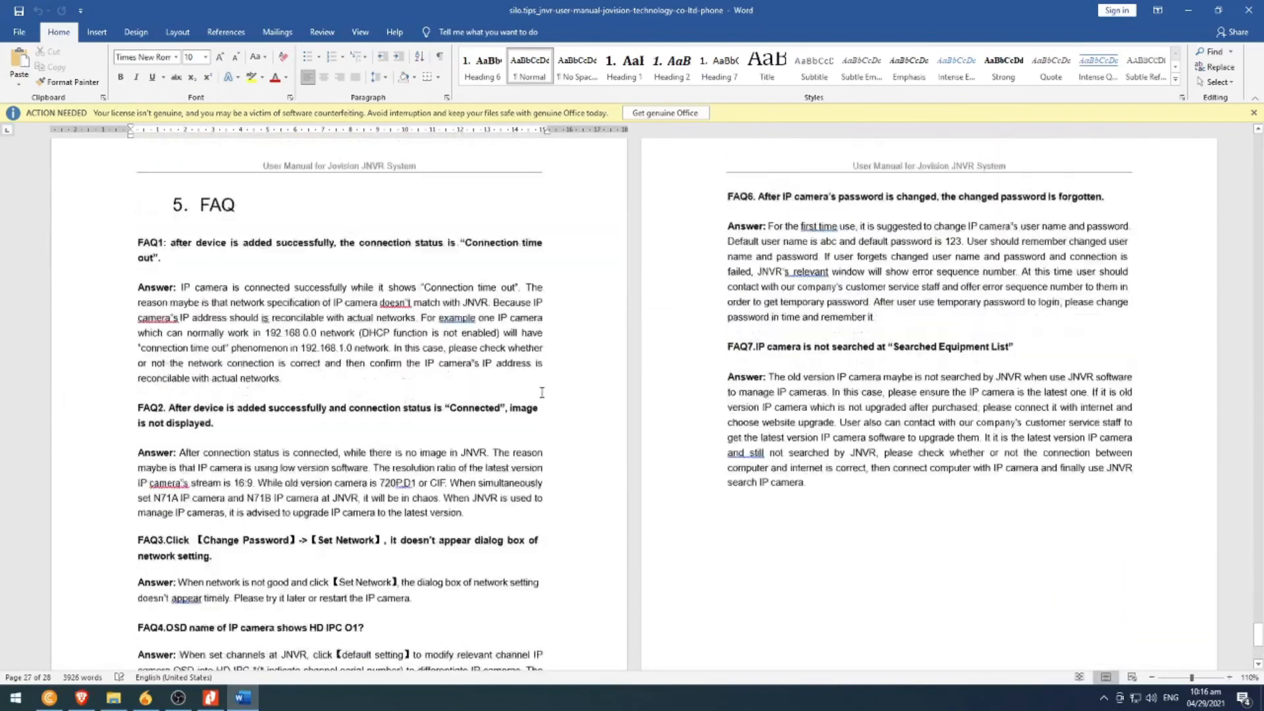